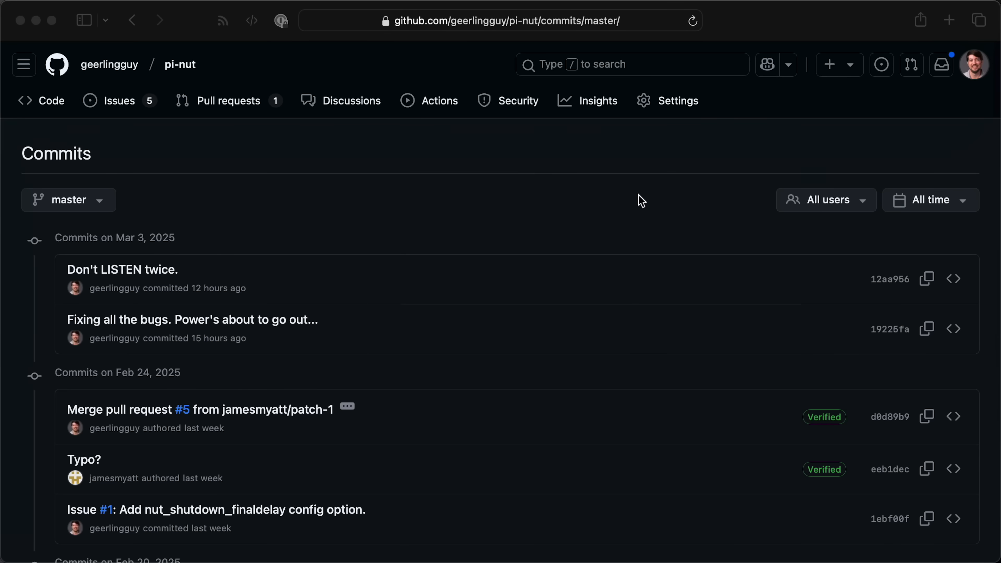
mouse_move(313, 322)
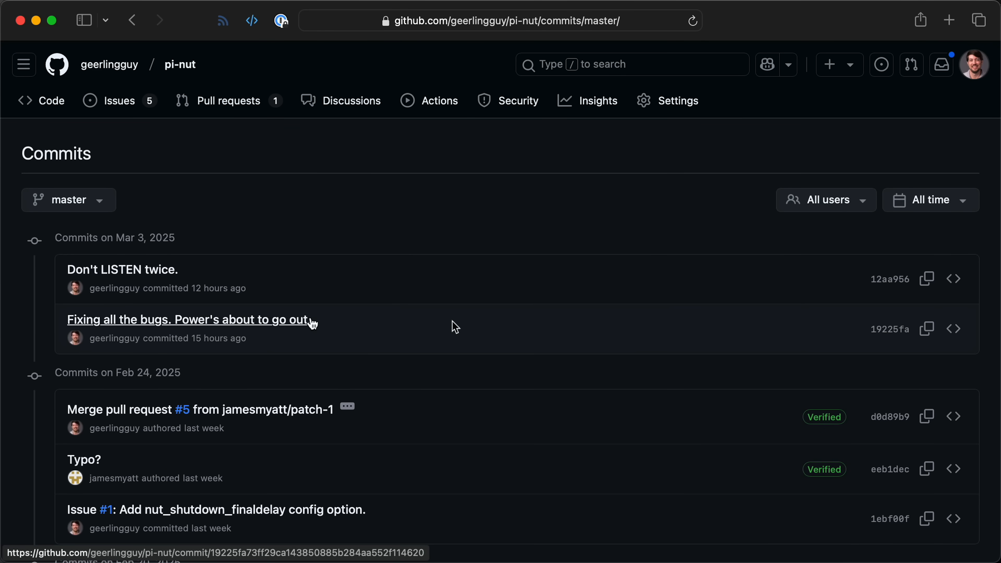
Show the 'Fixing all the bugs' commit's config.yml diff changing the client server from 10.0.1.10 to 10.0.2.10
click(189, 319)
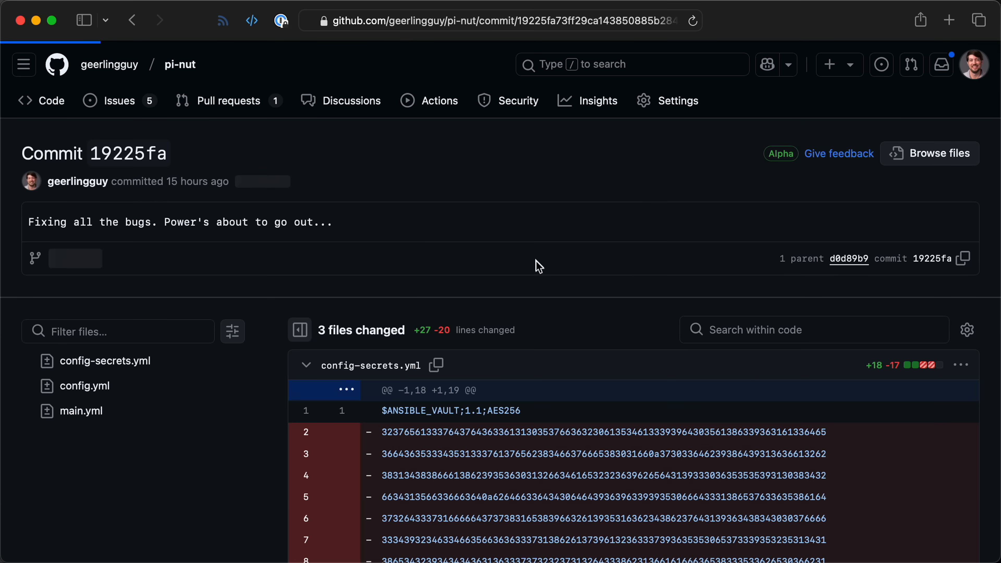
scroll(down, 3)
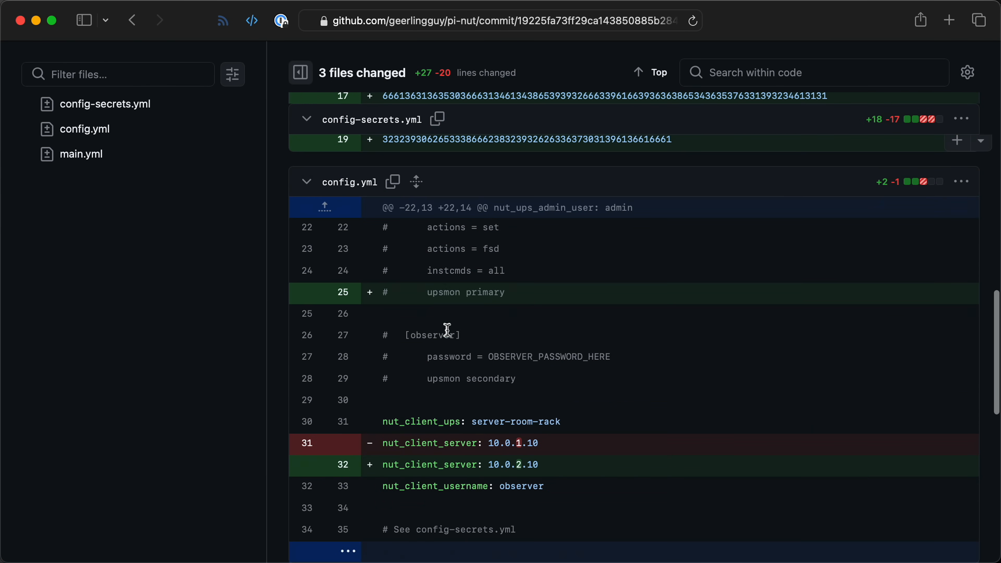